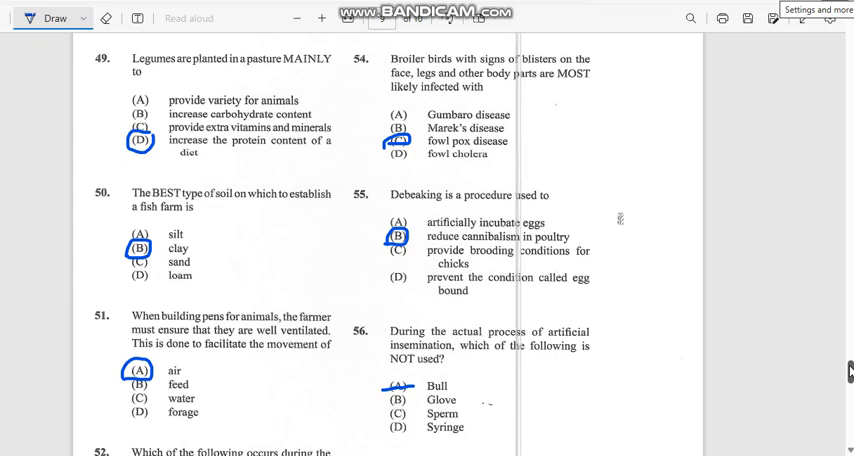
- Scroll down page 9 to show the marked answers for questions 51–58
scroll("down", 3)
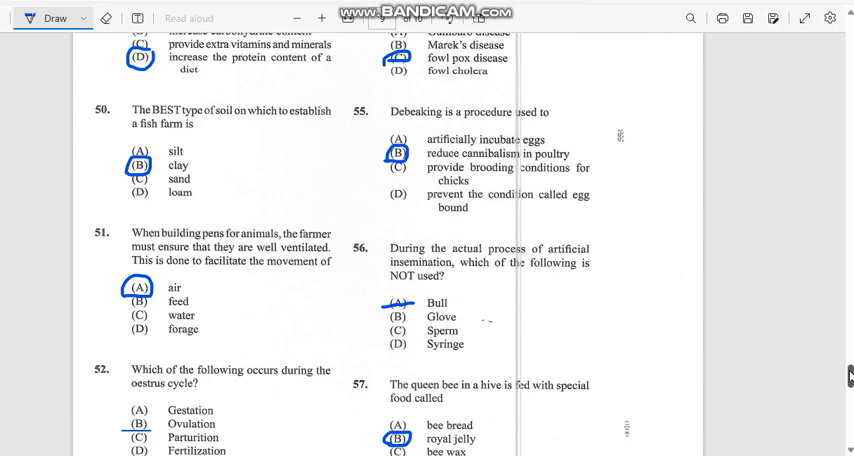
scroll("down", 3)
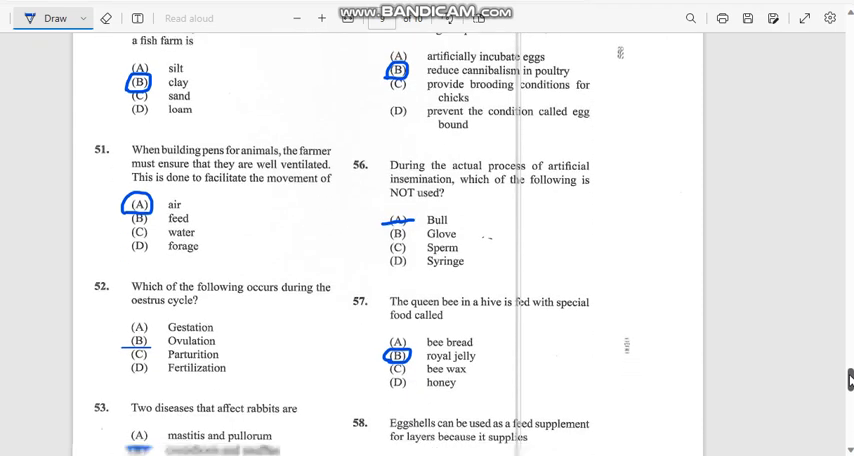
scroll("down", 3)
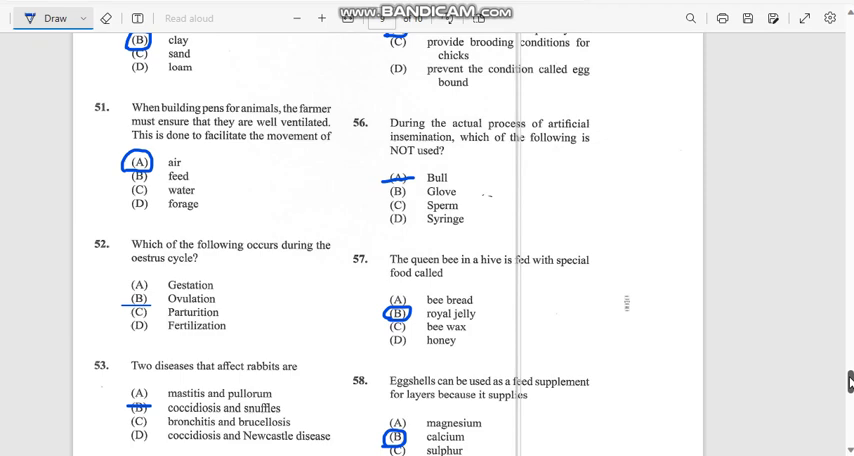
- Scroll to the page 9 footer, then back up to questions 49–56
scroll("down", 3)
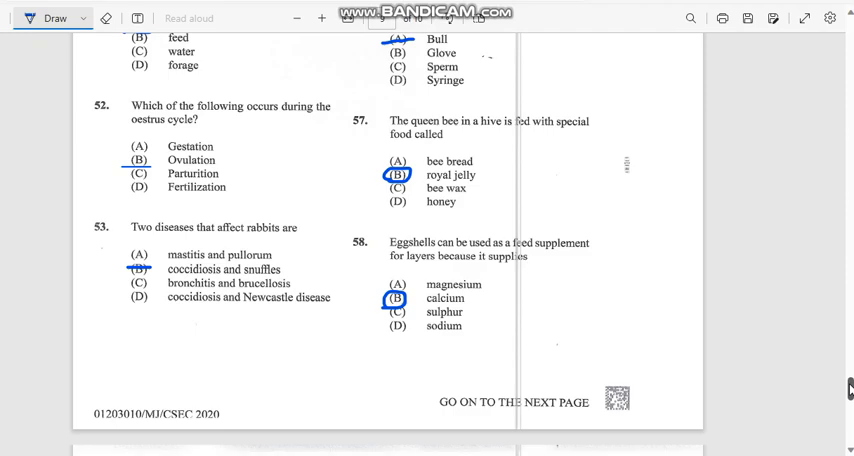
scroll("up", 3)
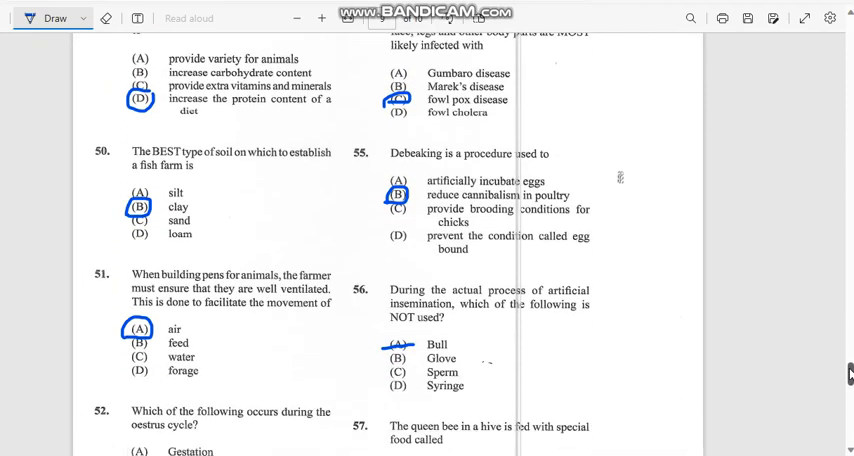
scroll("up", 3)
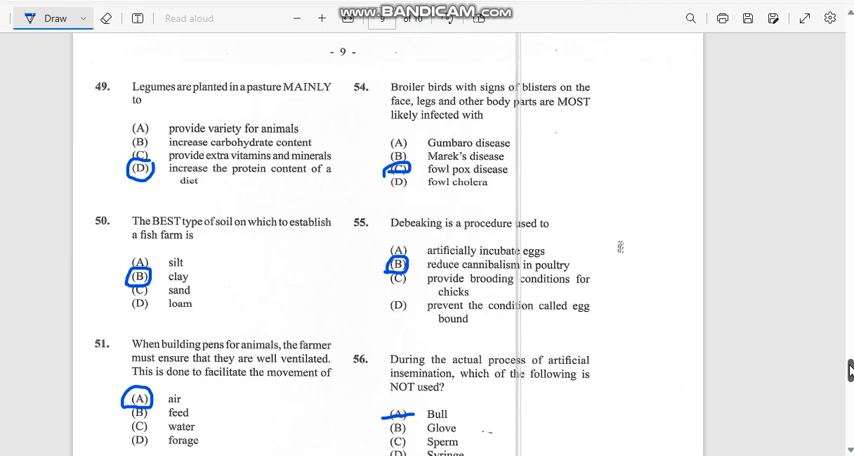
scroll("down", 3)
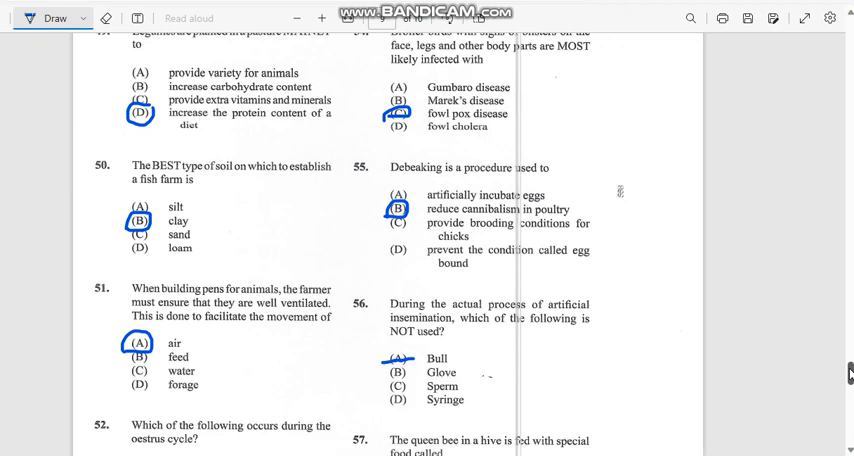
scroll("up", 3)
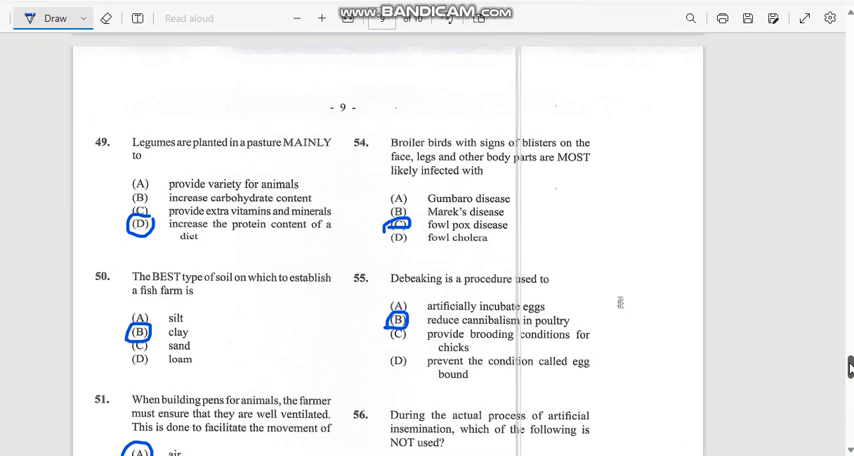
scroll("down", 3)
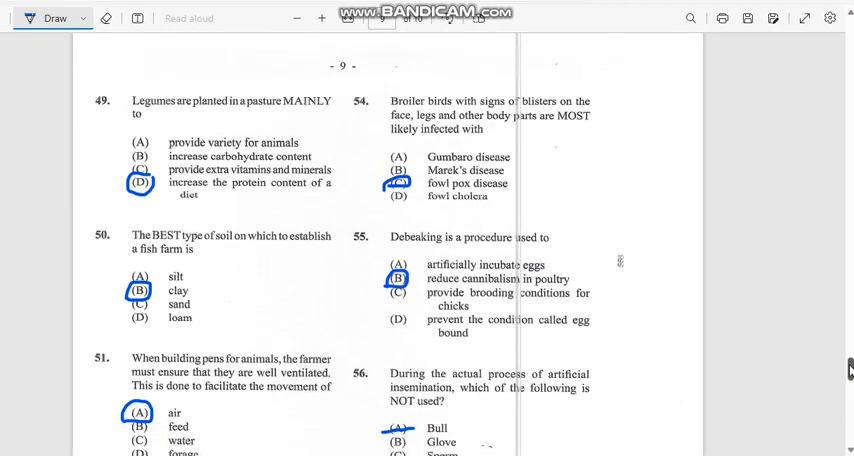
scroll("down", 3)
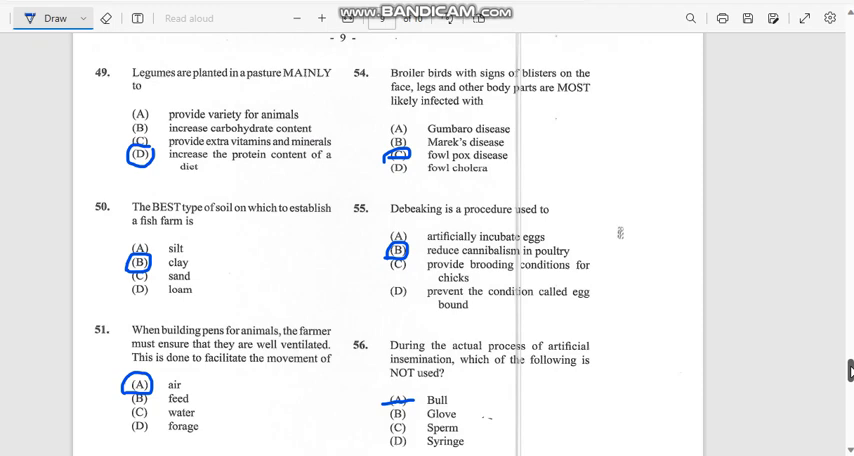
- Scroll down to questions 51–58, showing calcium marked for question 58
scroll("down", 3)
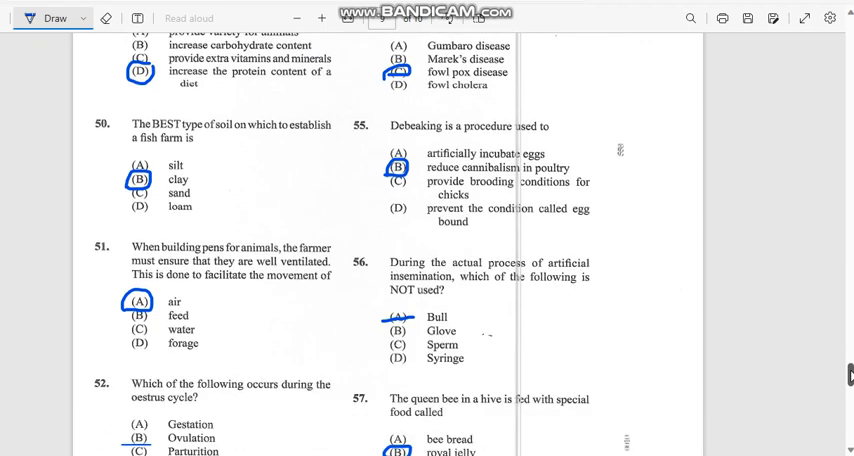
scroll("down", 3)
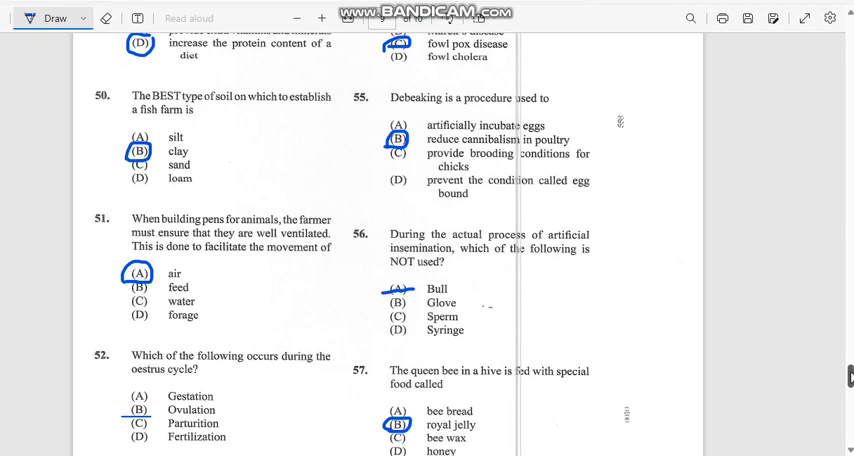
scroll("down", 3)
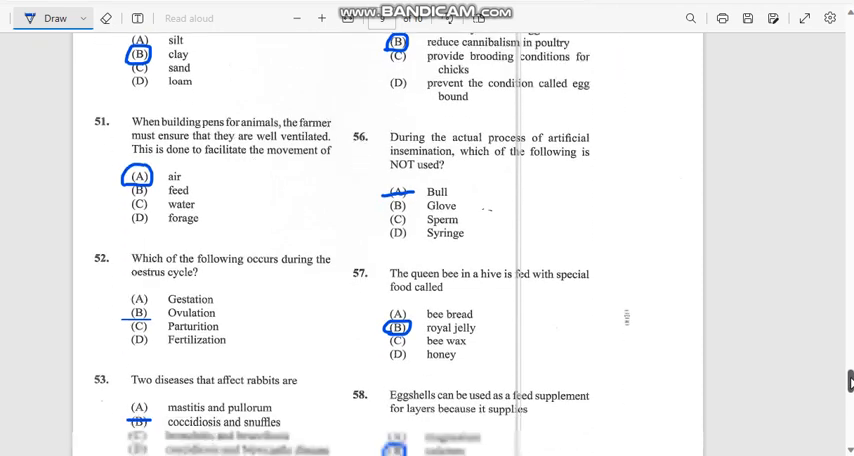
scroll("down", 3)
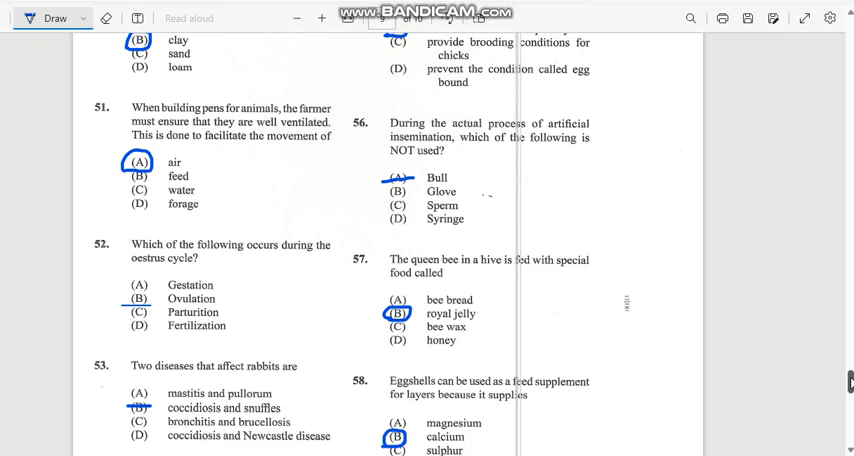
- Scroll past the end of page 9 to page 10's questions 59 and 60
scroll("up", 3)
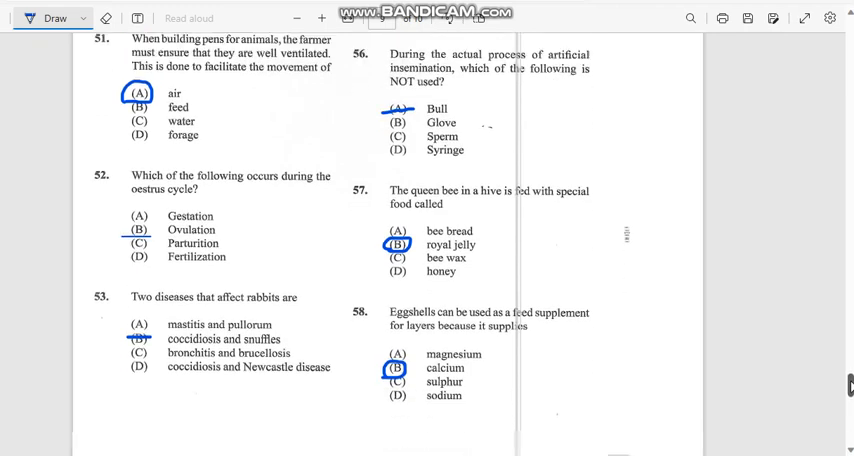
scroll("down", 3)
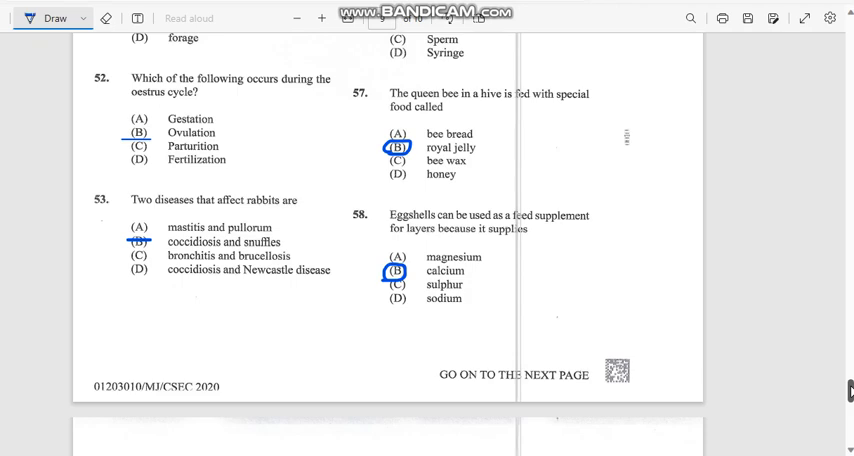
scroll("down", 3)
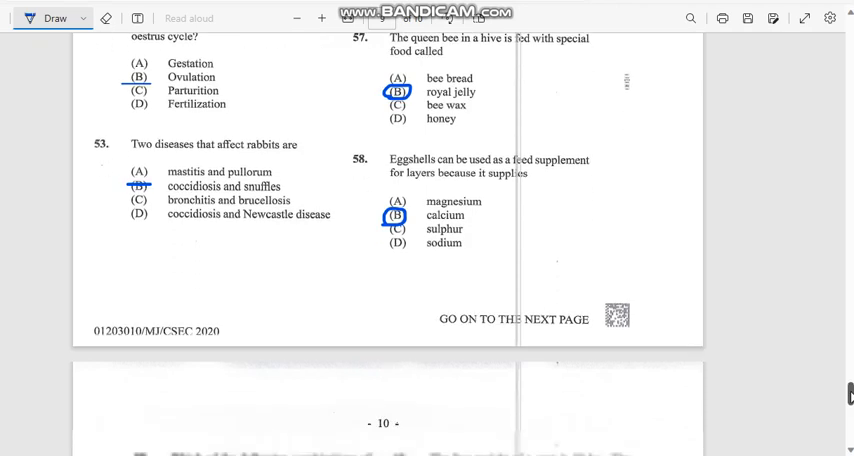
scroll("down", 3)
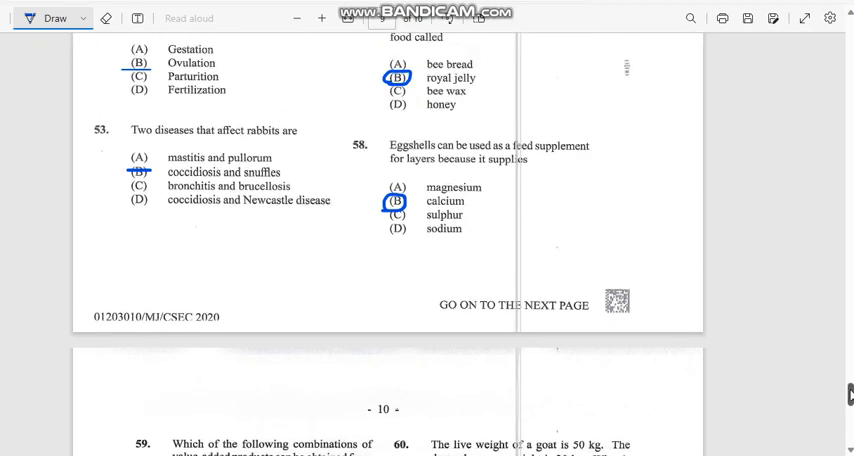
scroll("down", 3)
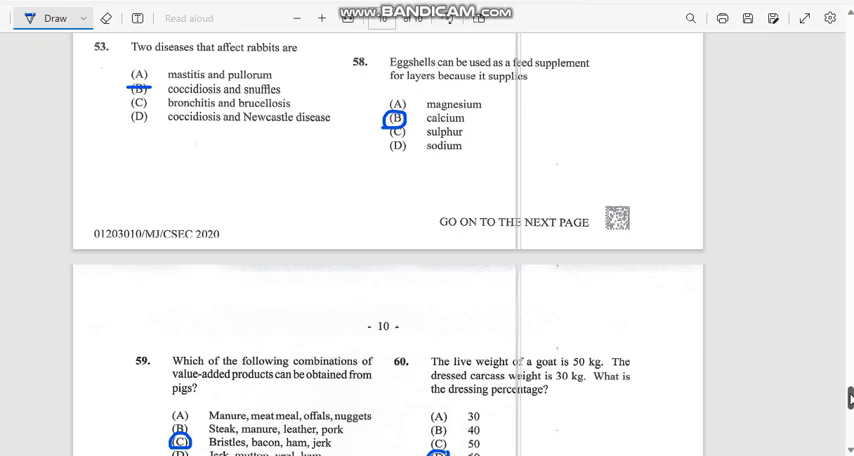
scroll("down", 3)
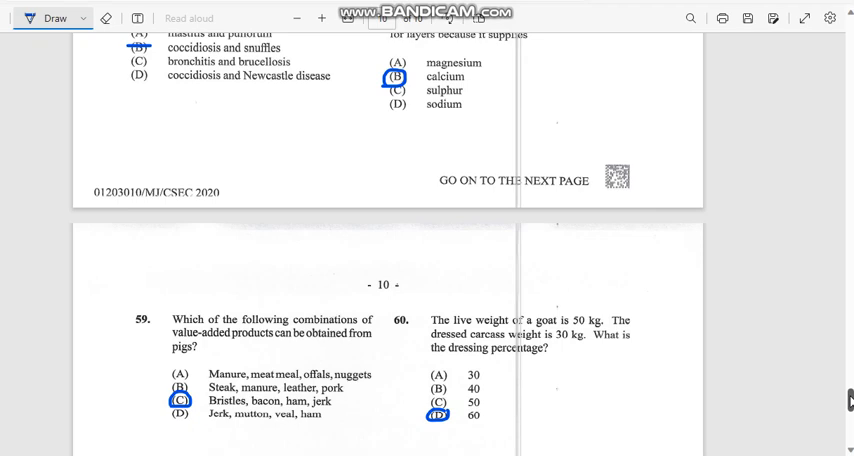
- Adjust the scroll to centre questions 59 and 60 on page 10
scroll("down", 3)
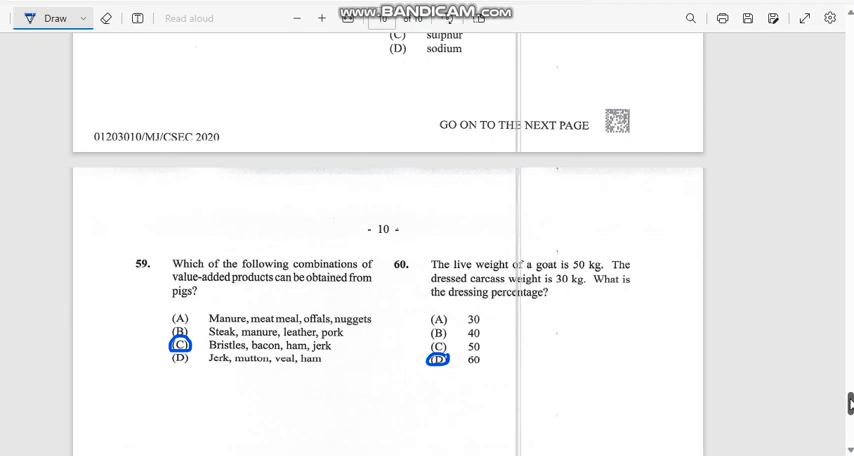
scroll("up", 3)
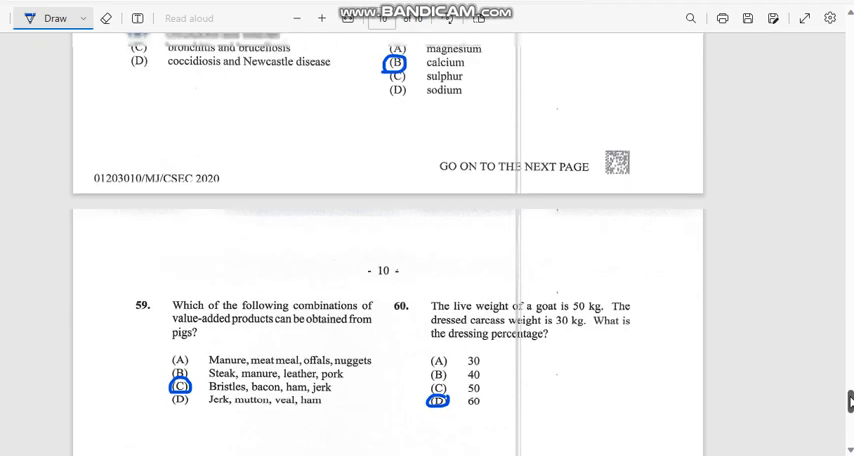
scroll("up", 3)
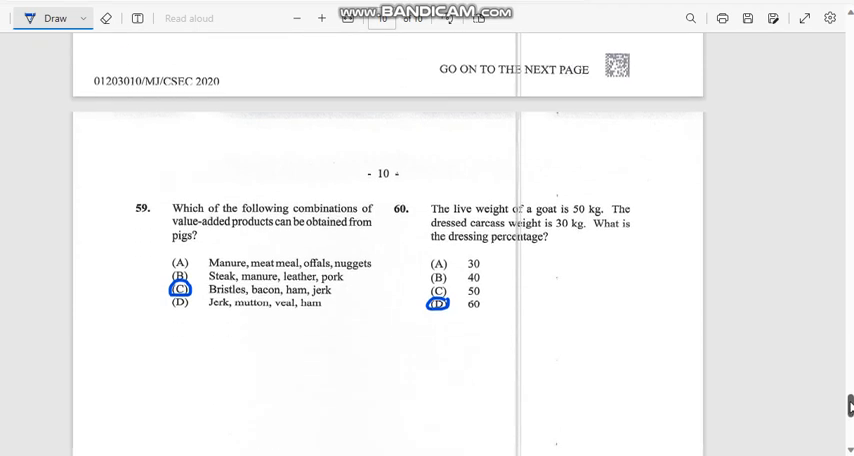
scroll("up", 3)
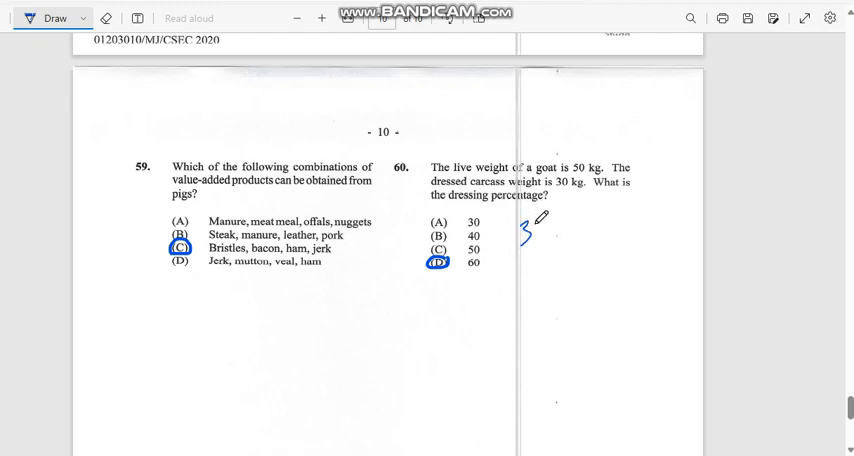
- Handwrite 30 ÷ 50 = 0.6 and an underlined × 100 beside question 60
left_click_drag(545, 220, 540, 235)
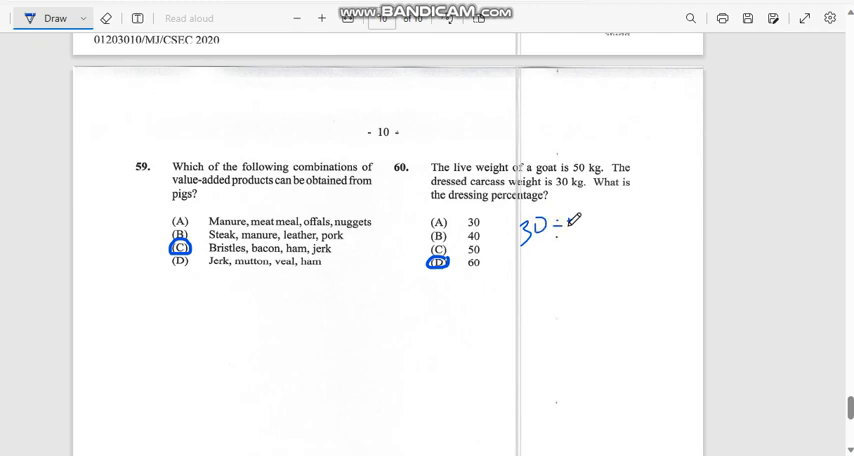
left_click_drag(560, 225, 580, 230)
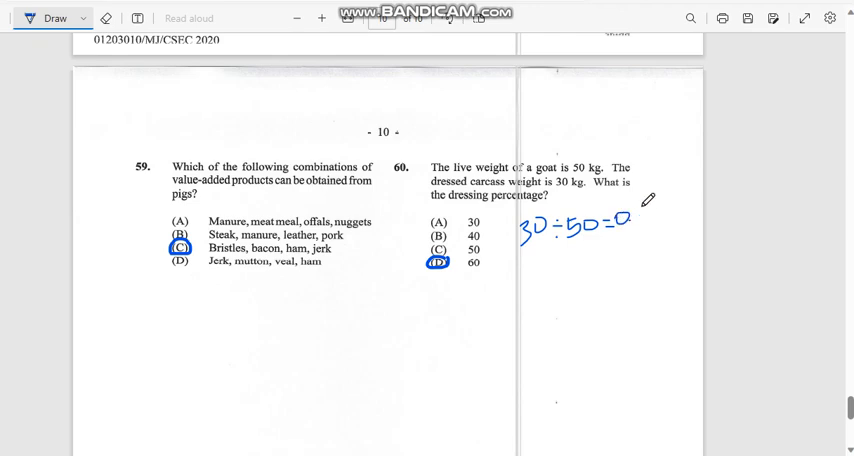
left_click_drag(630, 218, 645, 215)
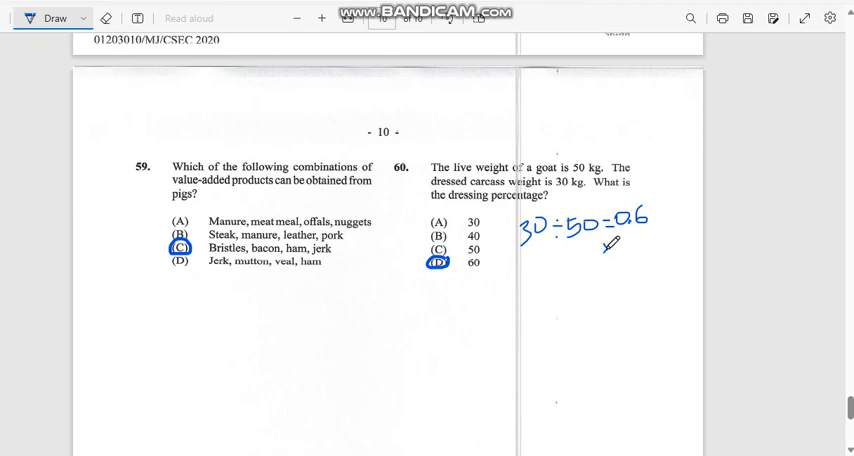
left_click_drag(605, 250, 620, 245)
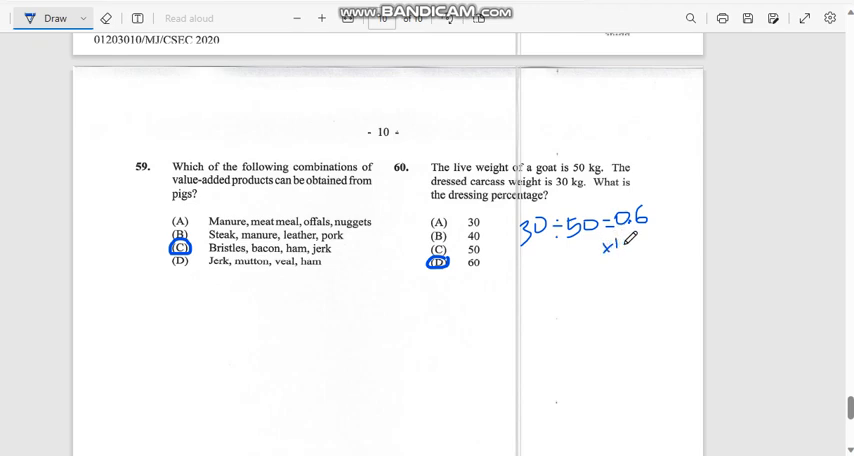
left_click_drag(618, 250, 628, 248)
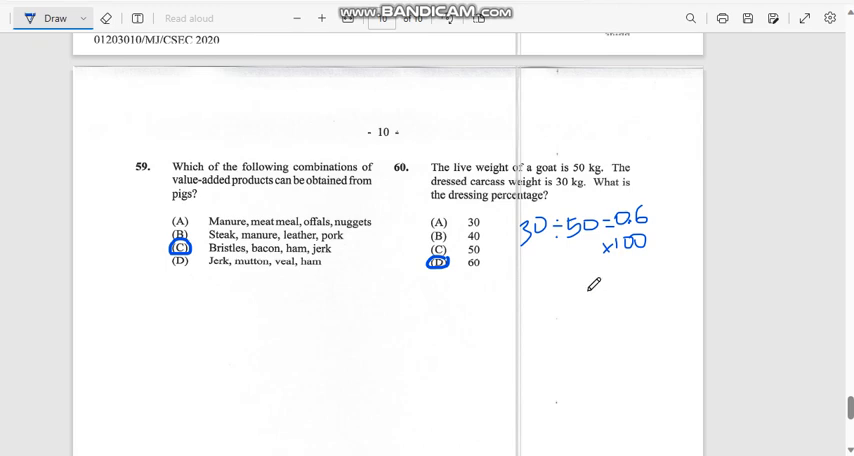
left_click_drag(588, 273, 675, 268)
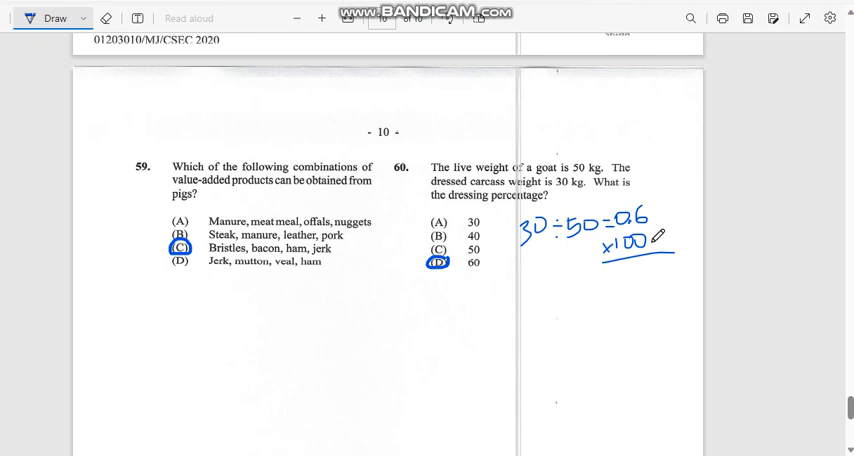
- Scribble out the mistaken digit below the underline and write = 60 underneath
left_click_drag(660, 262, 670, 275)
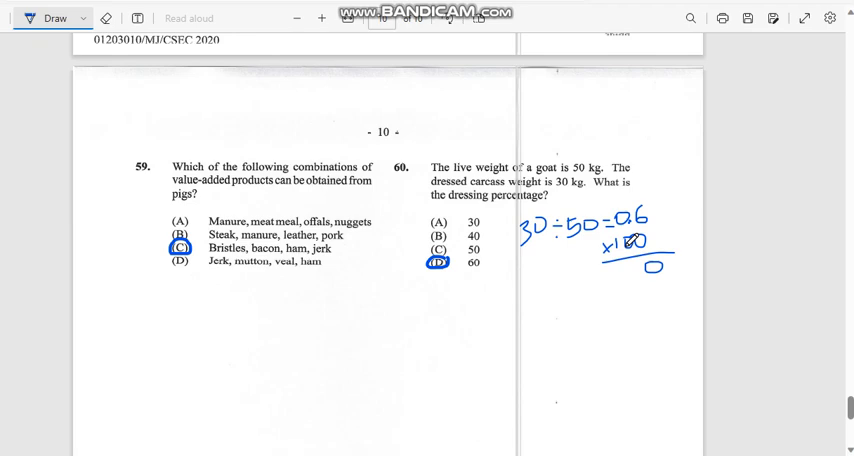
left_click_drag(628, 245, 650, 255)
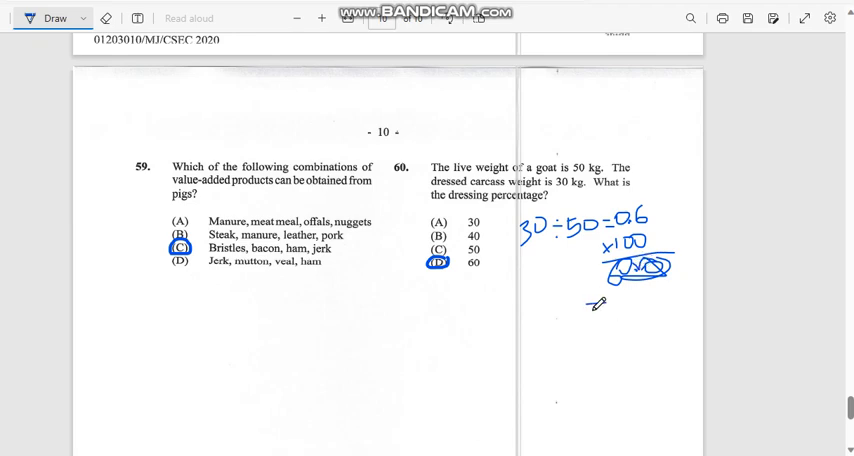
left_click_drag(588, 310, 610, 300)
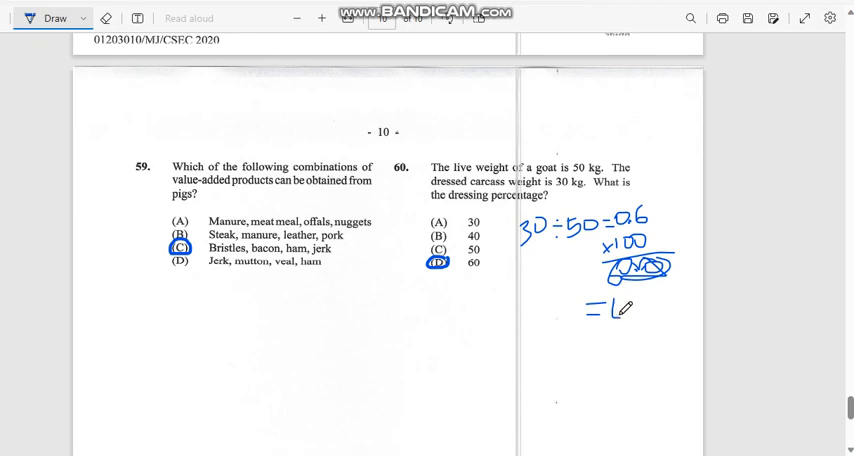
left_click_drag(615, 305, 630, 315)
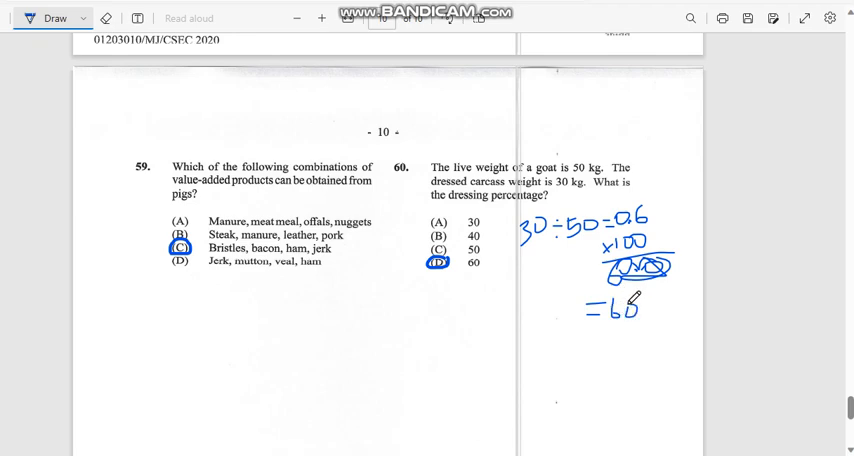